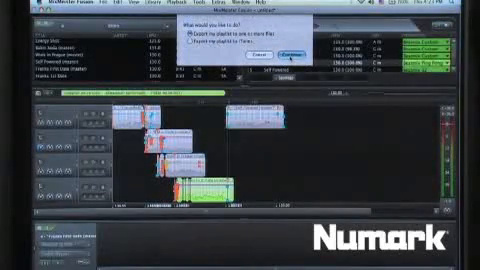
Confirm the disc options so the Burn Disc dialog waits for a CD.
{"action": "left_click", "coordinate": [286, 52]}
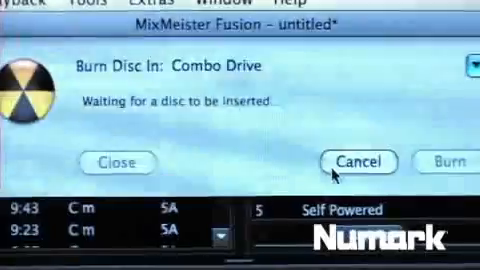